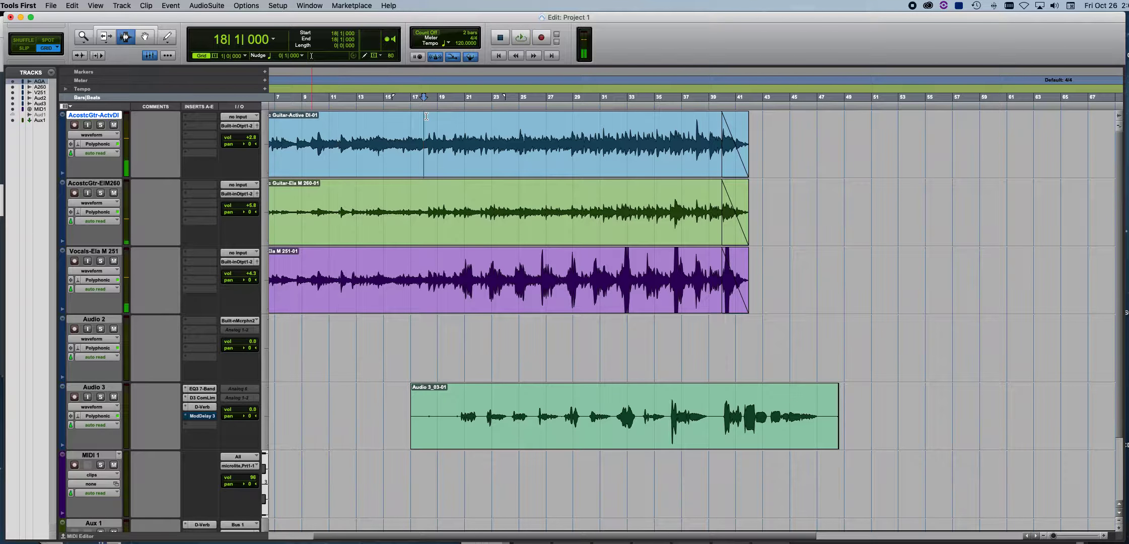
# Step: Play and stop the session, then open the Mix window from the Window menu
pyautogui.click(522, 36)
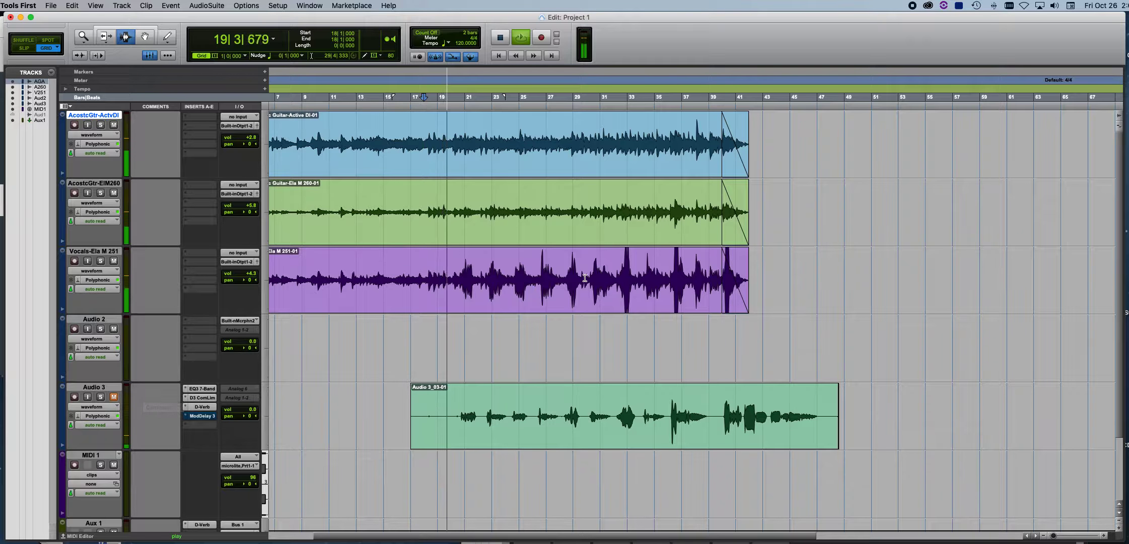
pyautogui.click(524, 36)
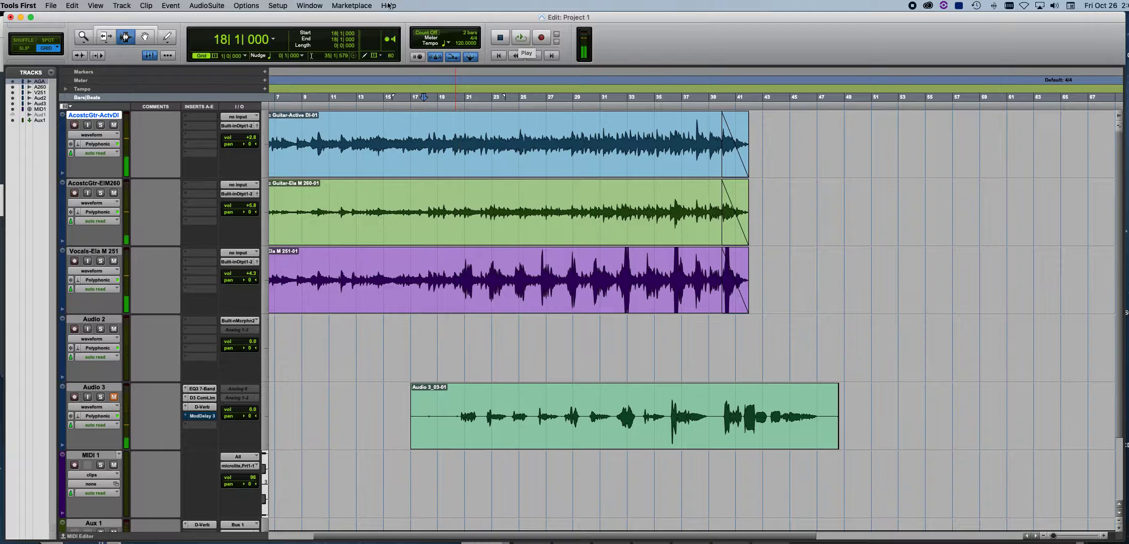
pyautogui.click(309, 5)
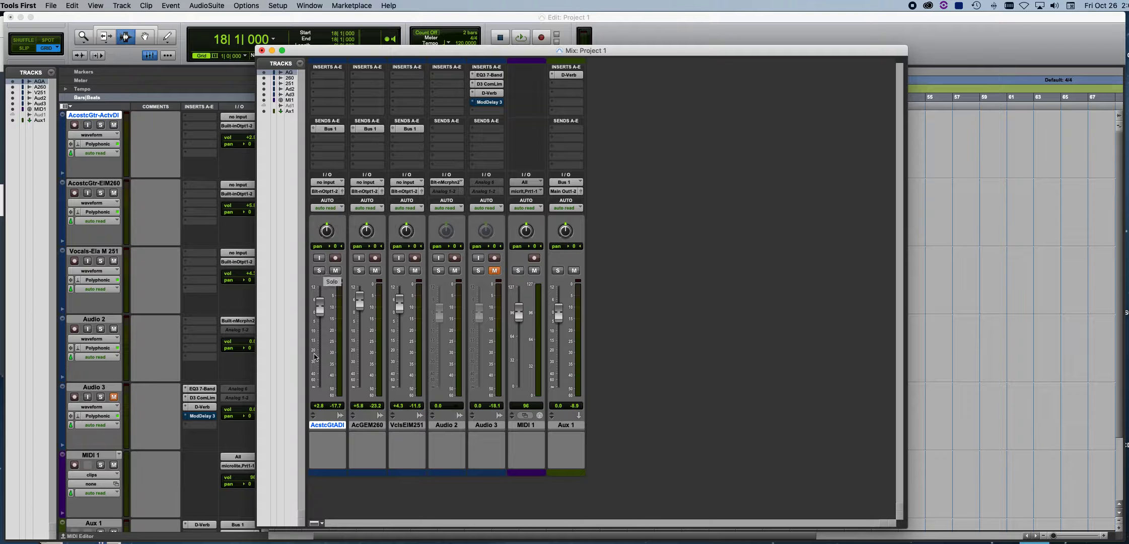
pyautogui.moveTo(430, 210)
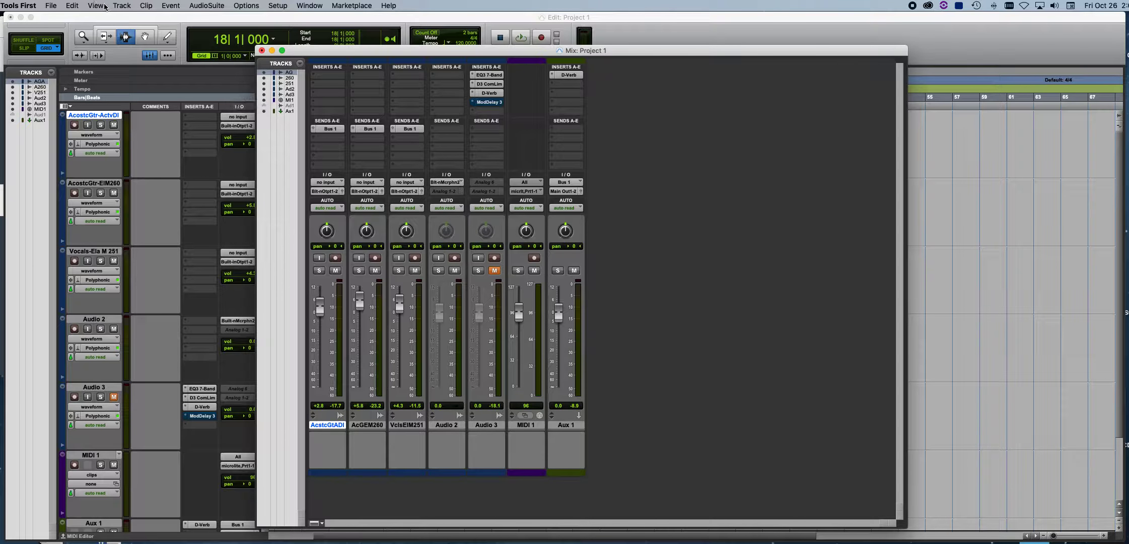
# Step: Create a new Aux Input track via Track > New
pyautogui.click(120, 6)
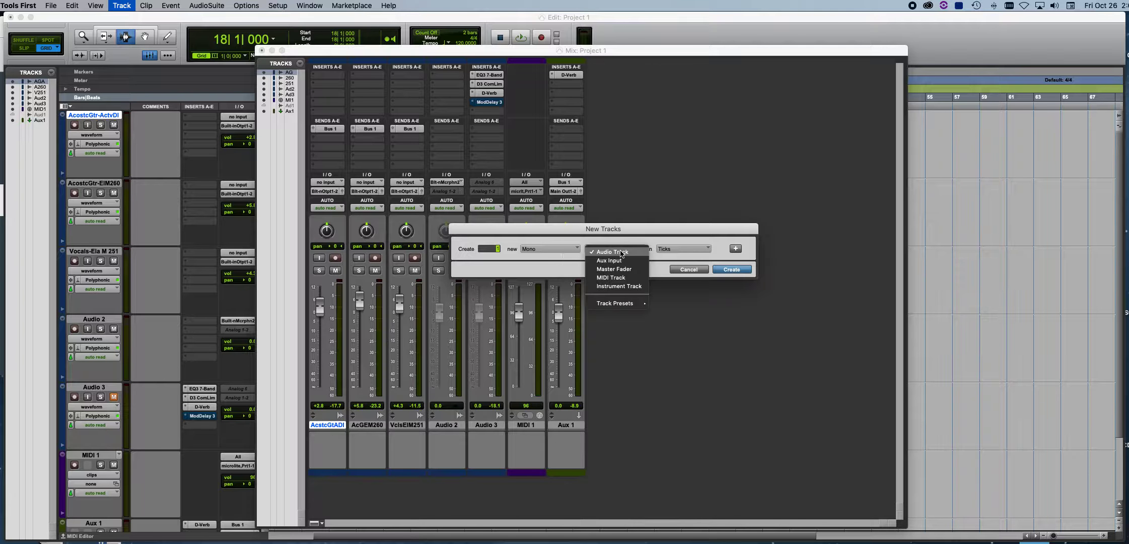
pyautogui.click(608, 260)
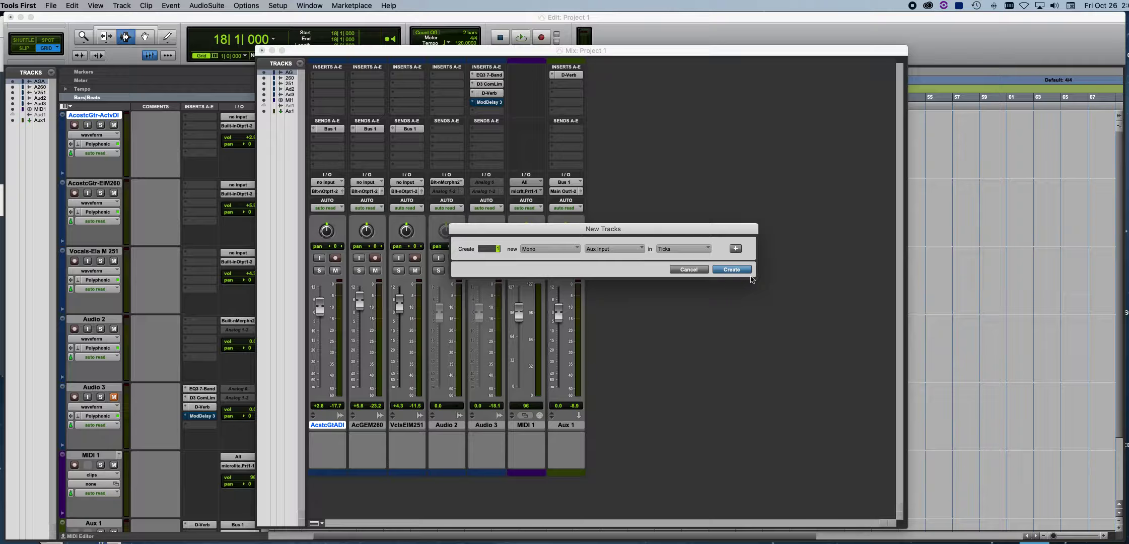
pyautogui.click(731, 269)
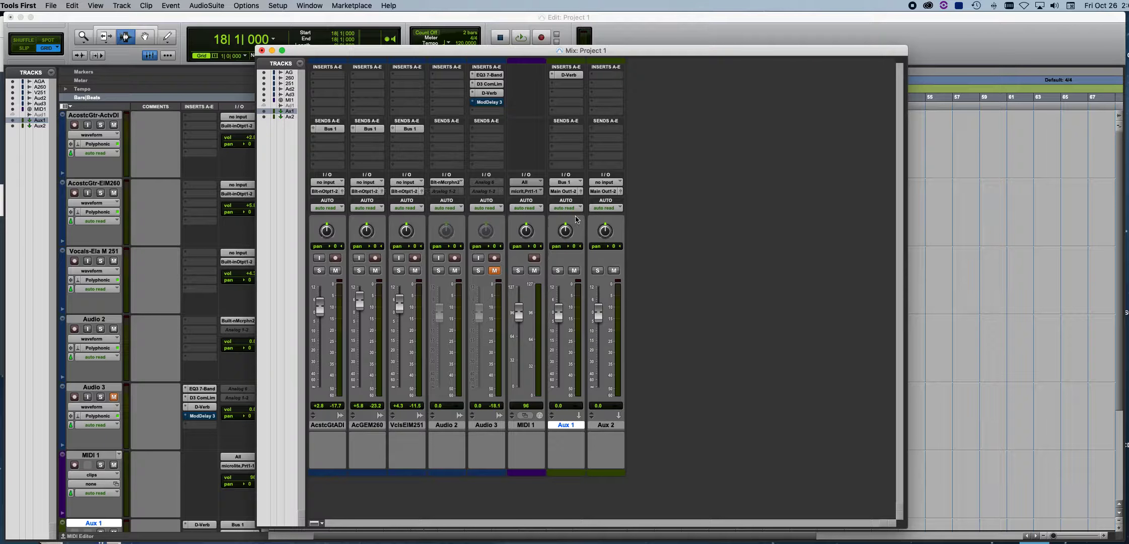
pyautogui.moveTo(328, 128)
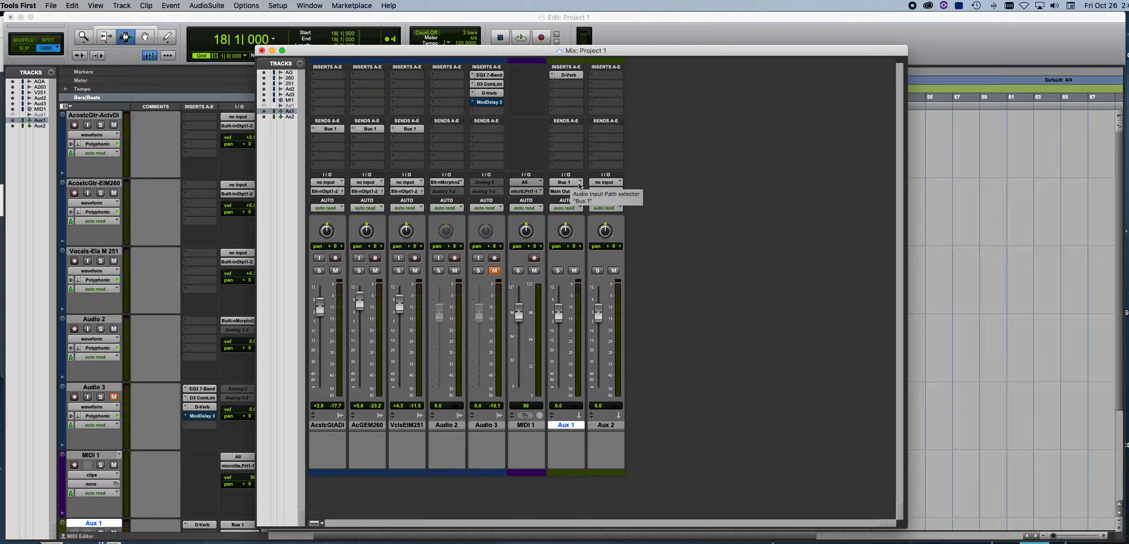
pyautogui.click(566, 181)
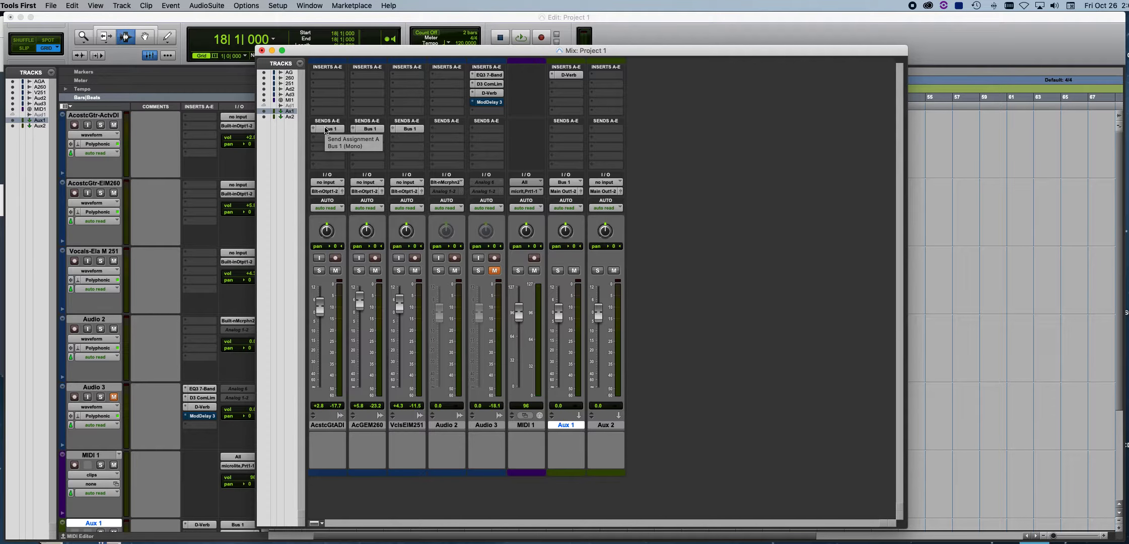
pyautogui.moveTo(566, 181)
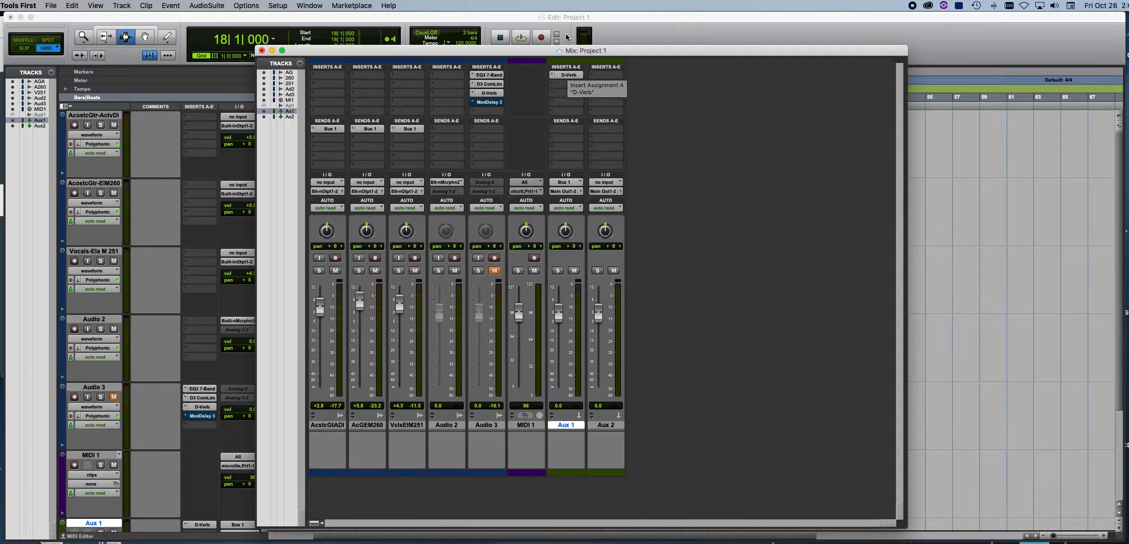
# Step: Audition the Aux 1 D-Verb mix from fully wet to mostly dry during playback, settling near half
pyautogui.click(568, 75)
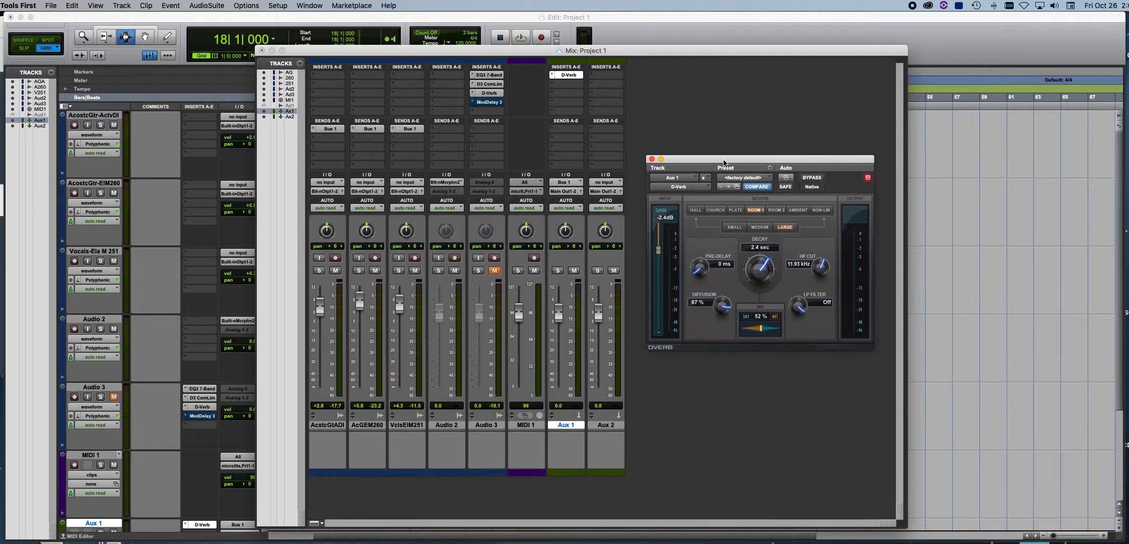
pyautogui.moveTo(754, 327); pyautogui.dragTo(774, 327)
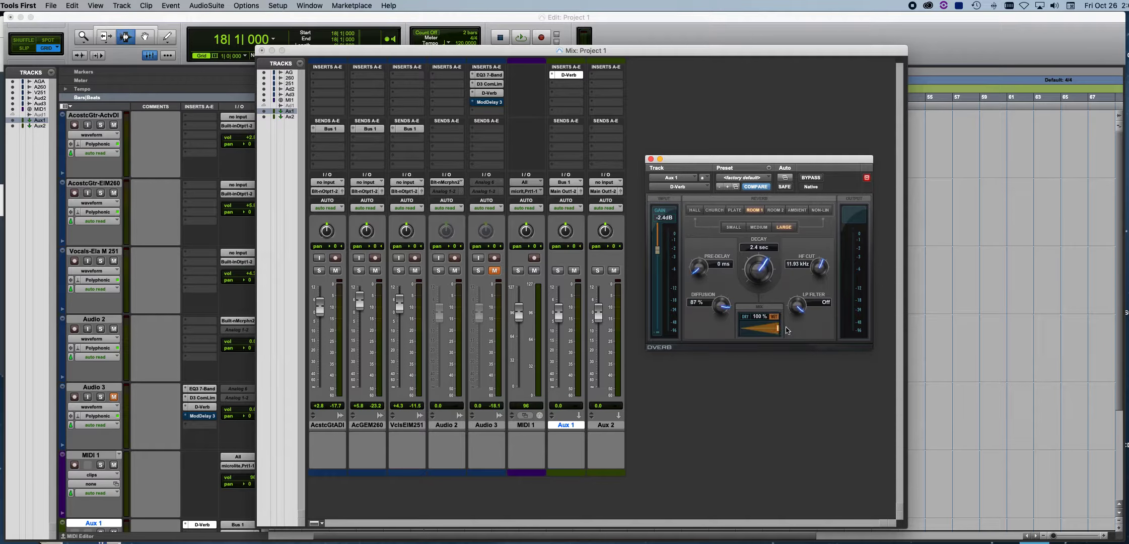
pyautogui.moveTo(775, 330); pyautogui.dragTo(770, 331)
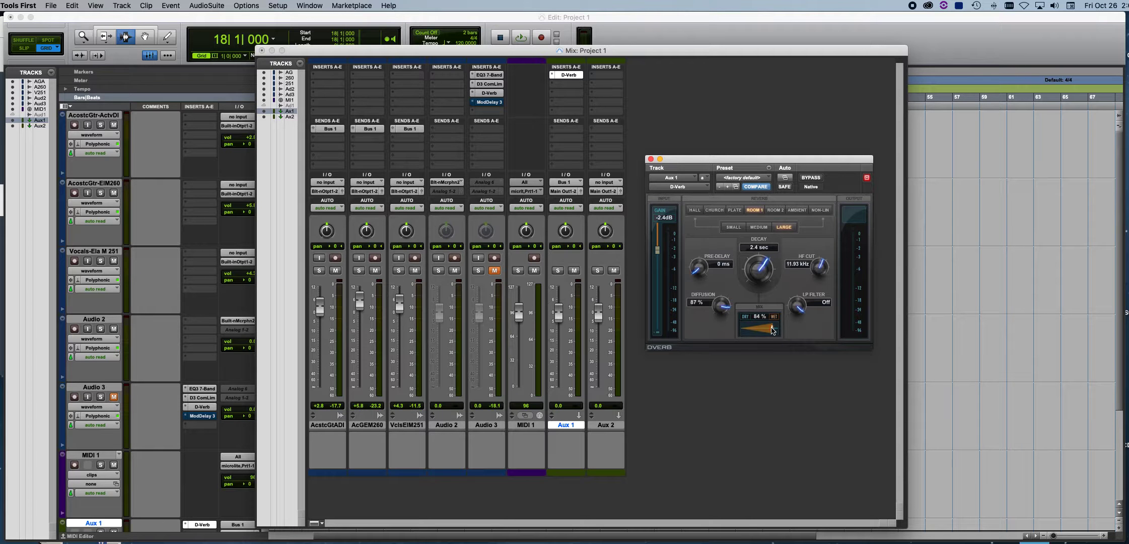
pyautogui.click(519, 36)
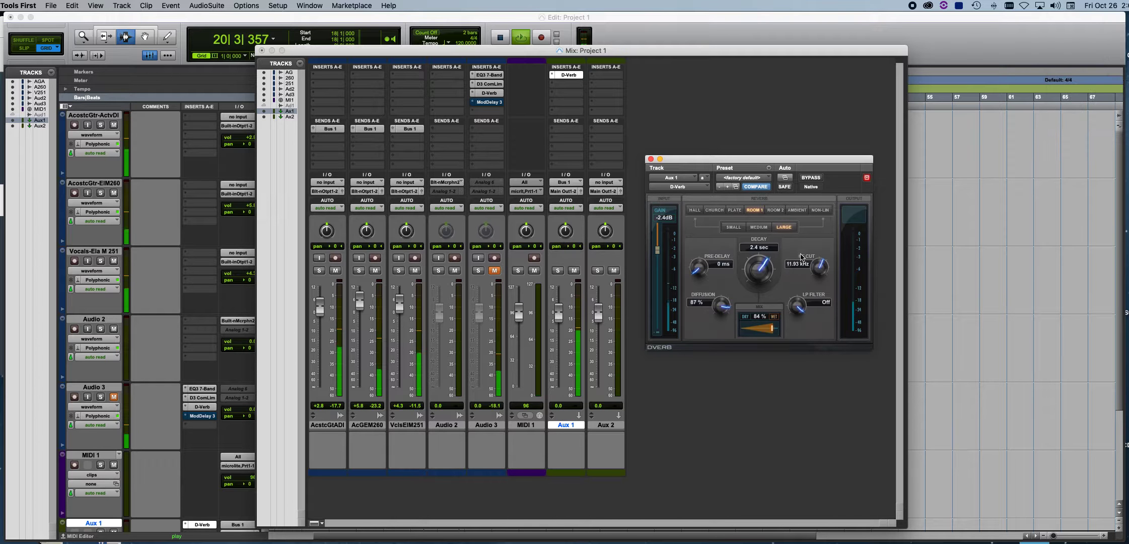
pyautogui.moveTo(763, 327); pyautogui.dragTo(777, 331)
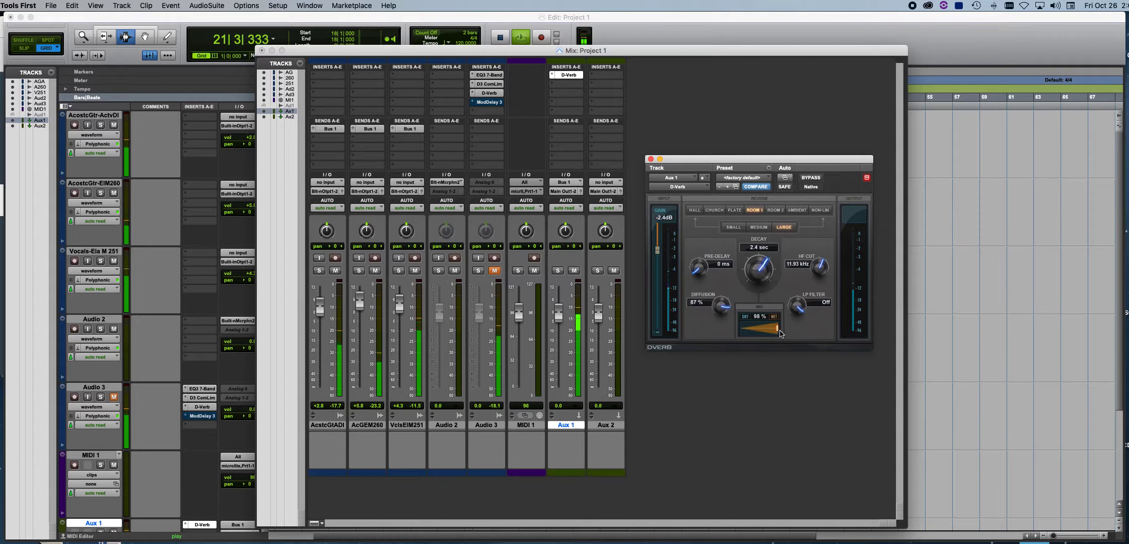
pyautogui.moveTo(779, 329); pyautogui.dragTo(771, 329)
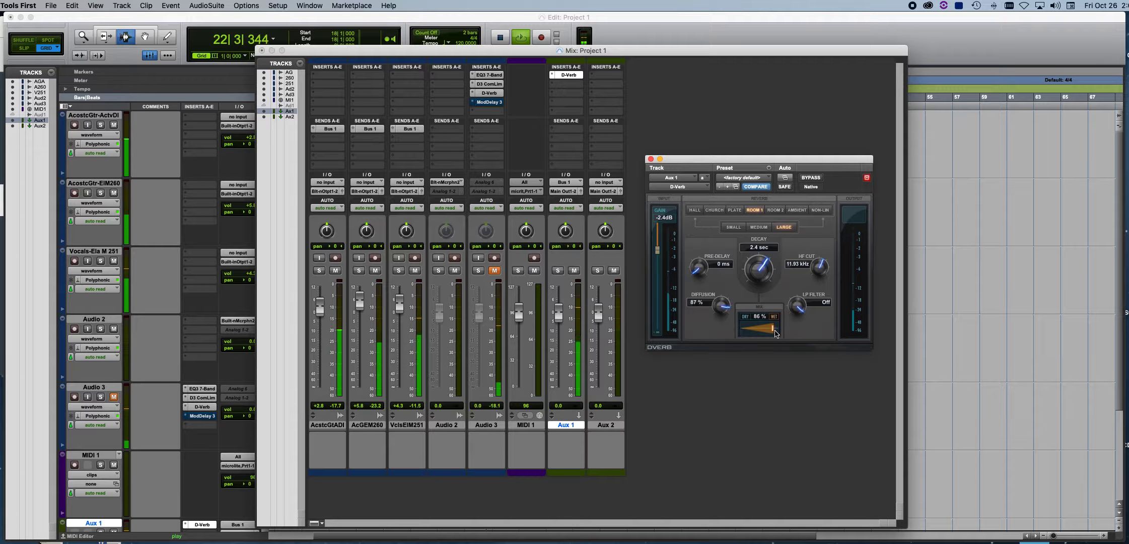
pyautogui.moveTo(771, 328); pyautogui.dragTo(747, 328)
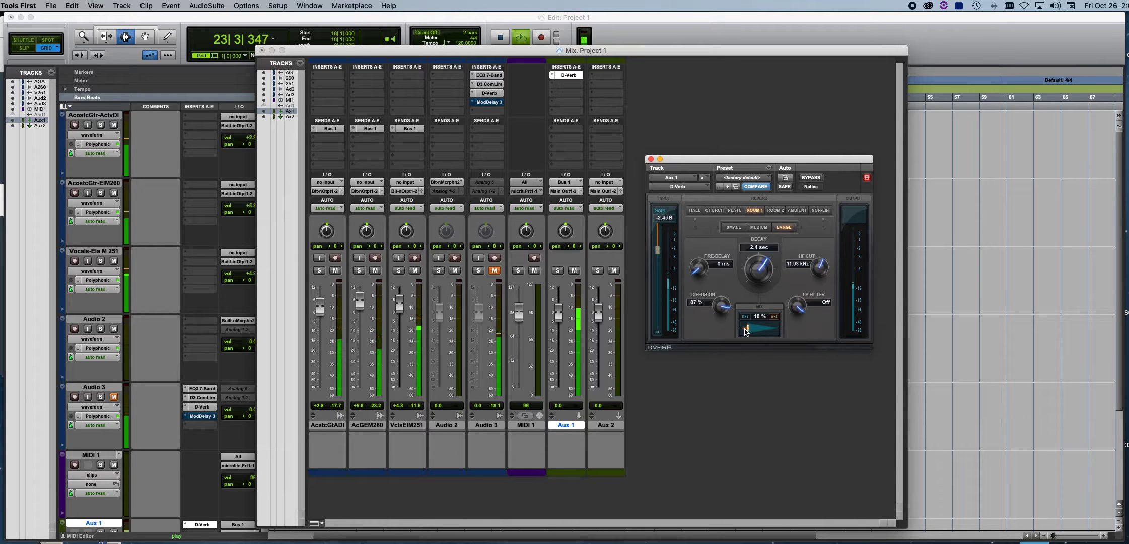
pyautogui.moveTo(746, 331); pyautogui.dragTo(759, 331)
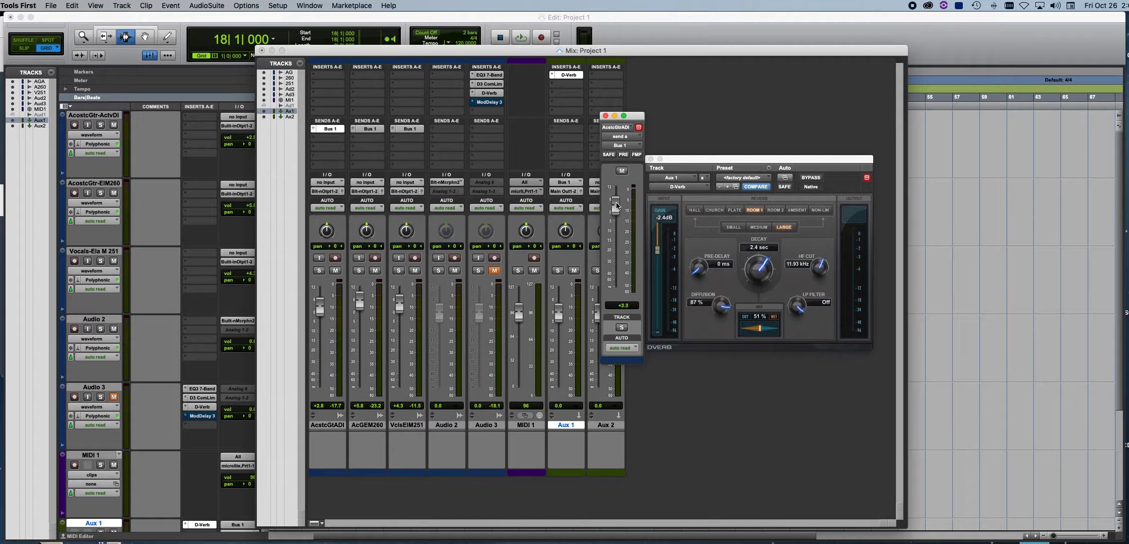
# Step: Raise the guitar track's Bus 1 send fader so more signal feeds the reverb
pyautogui.moveTo(615, 208); pyautogui.dragTo(615, 203)
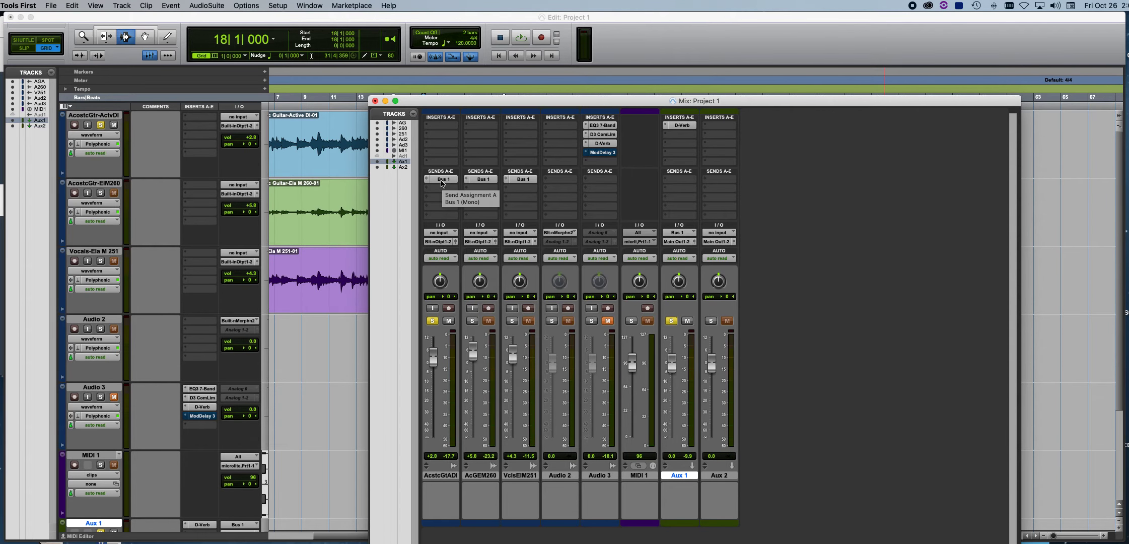
pyautogui.moveTo(678, 231)
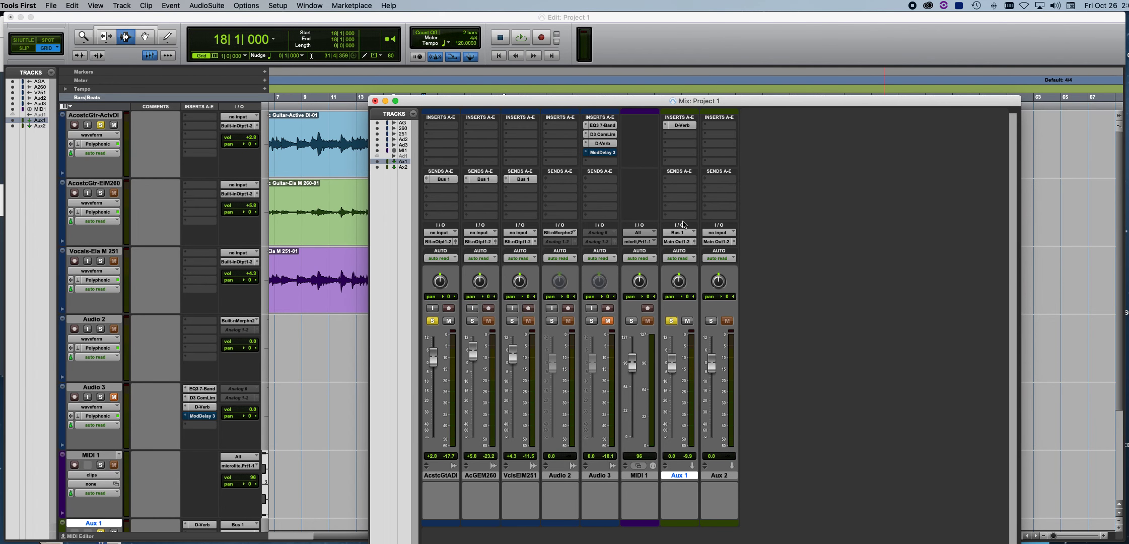
pyautogui.moveTo(677, 125)
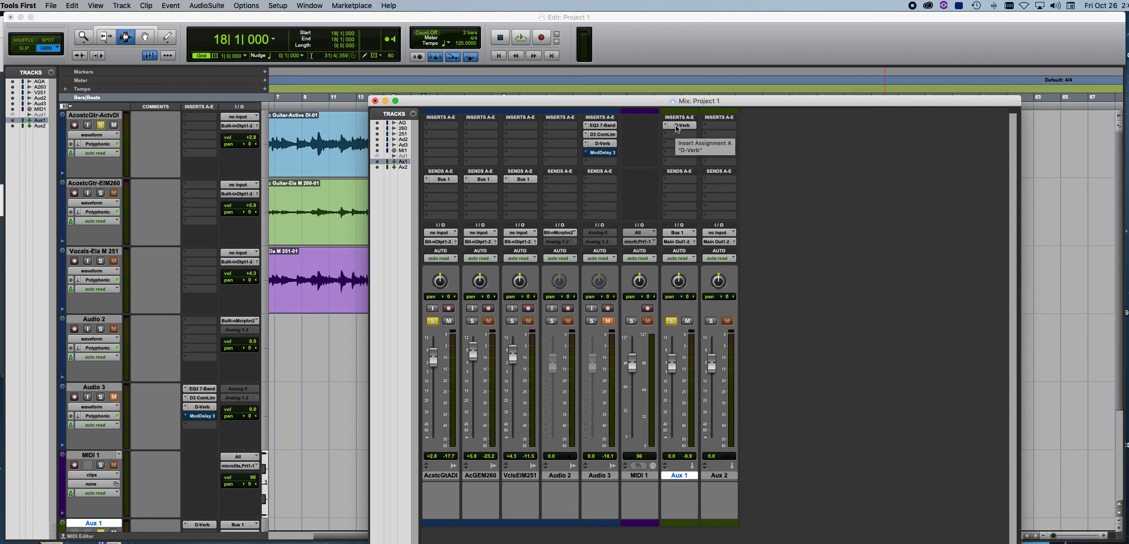